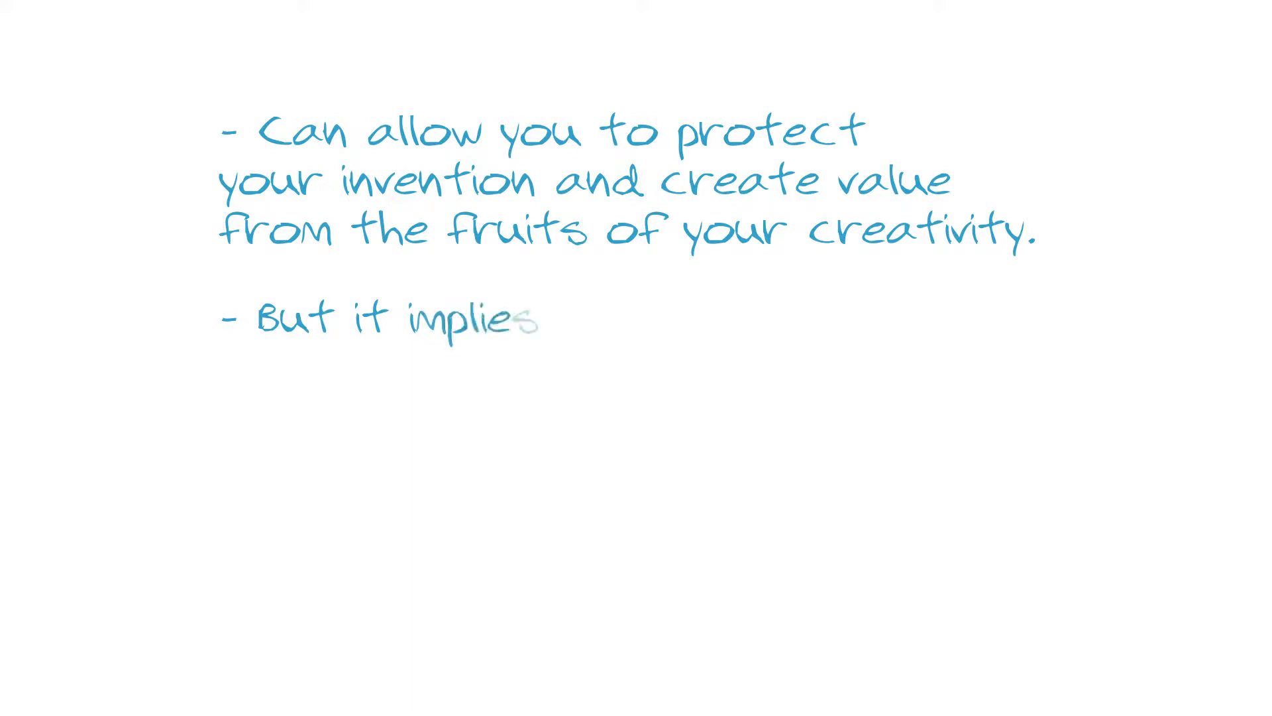
type("you divulge your secrets, which can attract competition.")
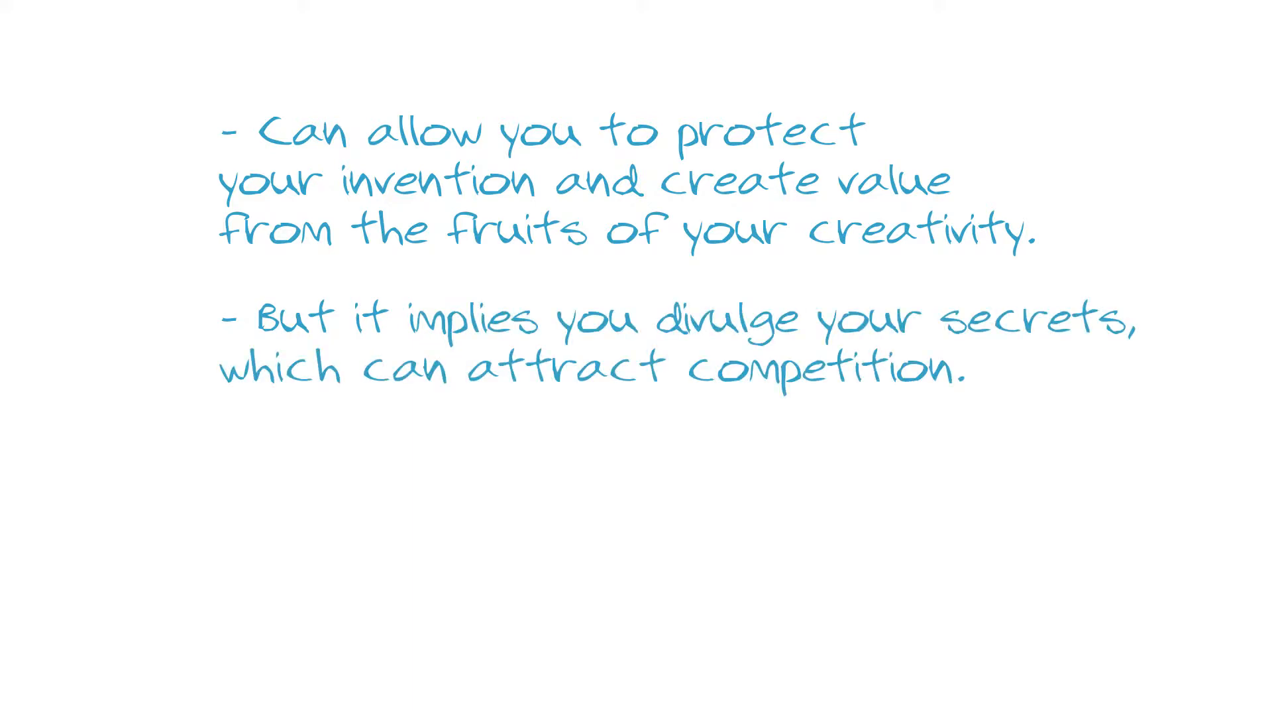
type("It therefore requires you have assessed the me")
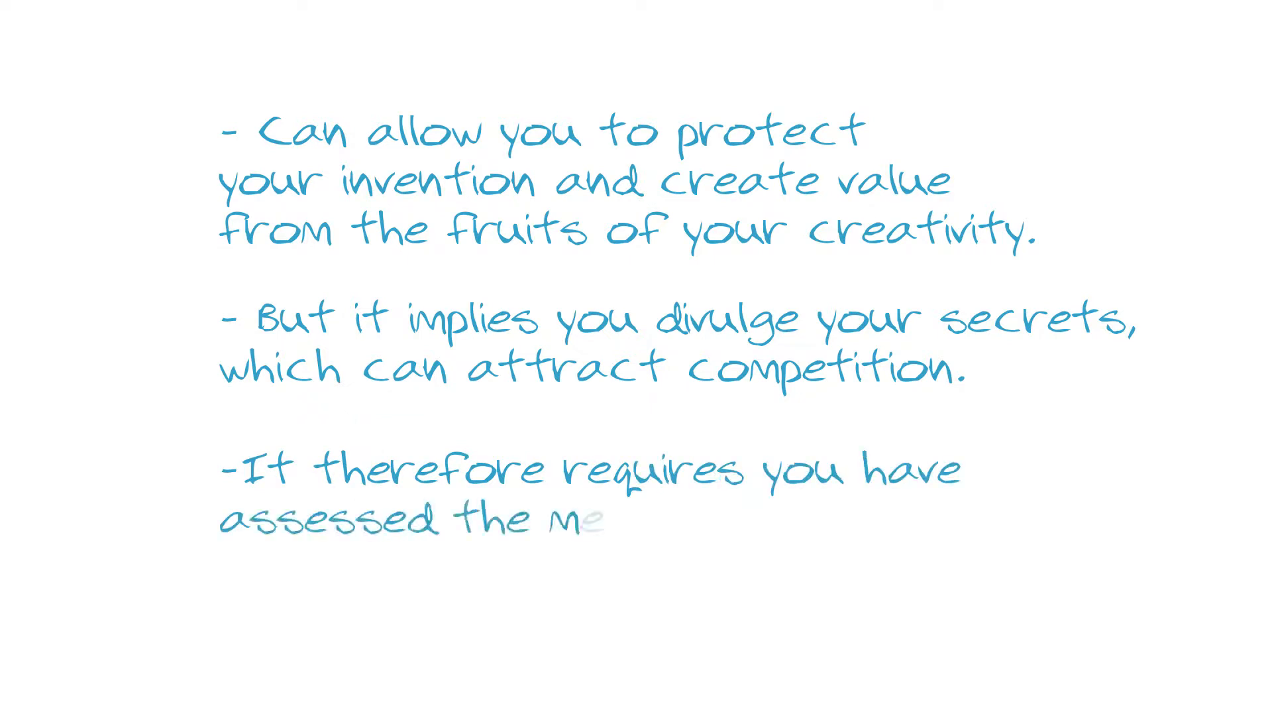
type("means you will need to maintain or protect it.")
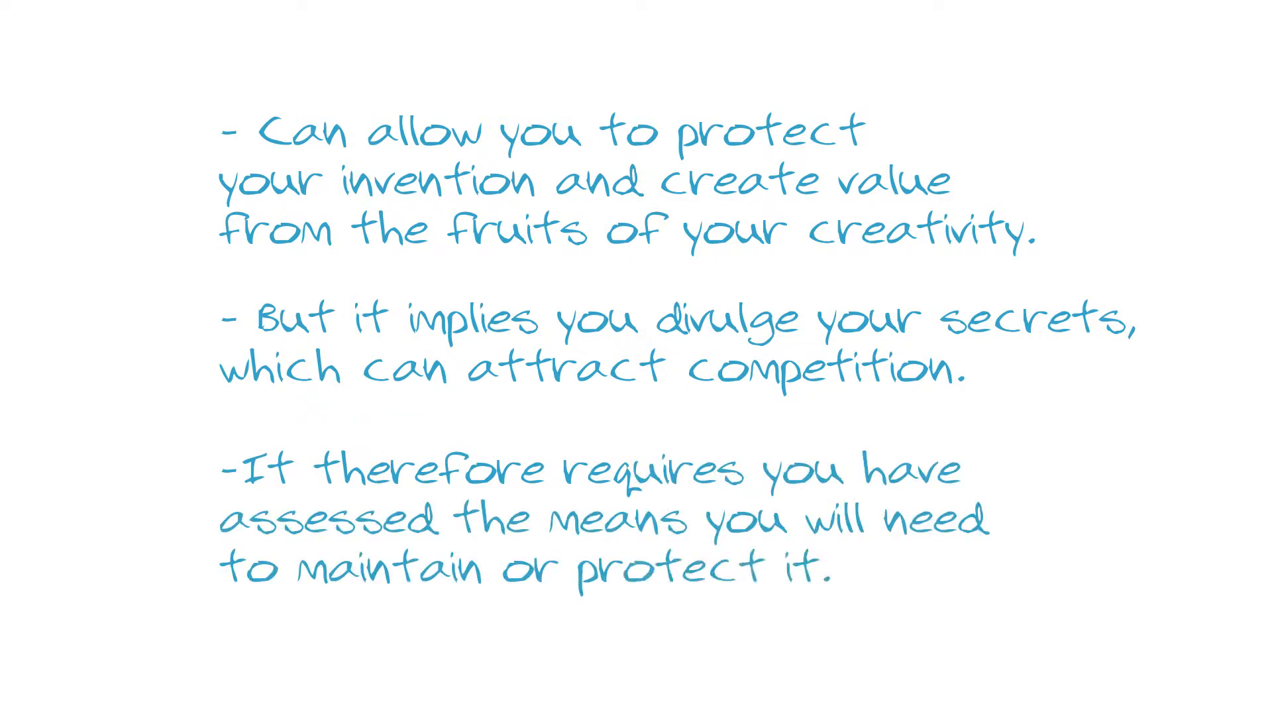